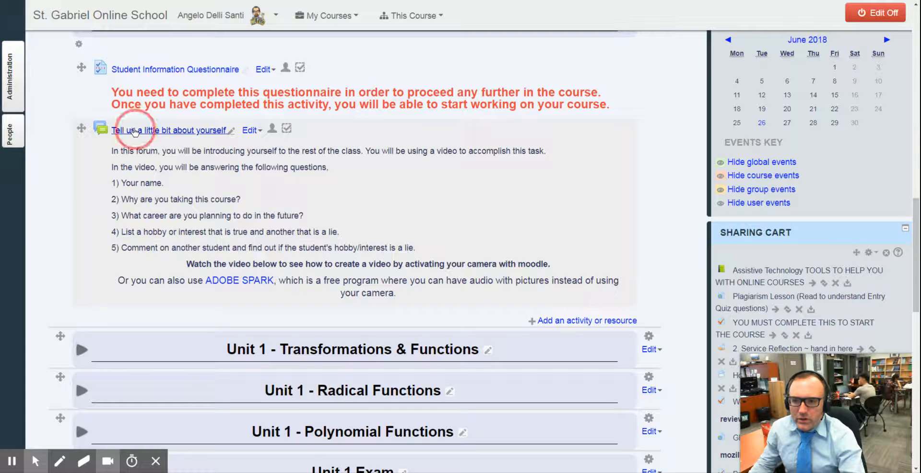
Open the 'Tell us a little bit about yourself' forum and scroll through its questions.
click(170, 130)
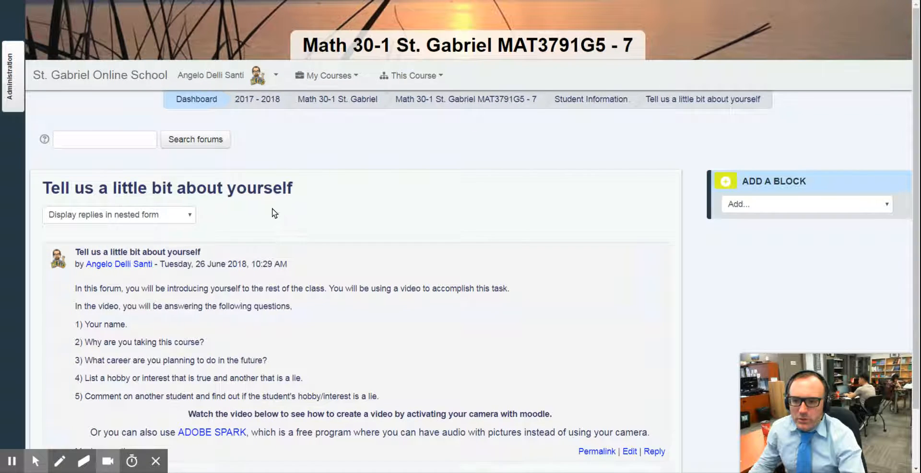
scroll(down, 3)
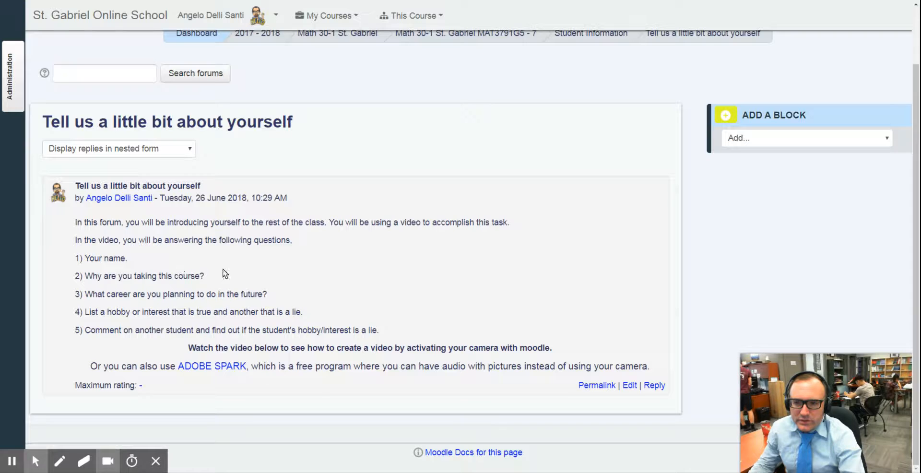
Start a reply to the introductory post and expand all editor toolbar rows.
click(654, 385)
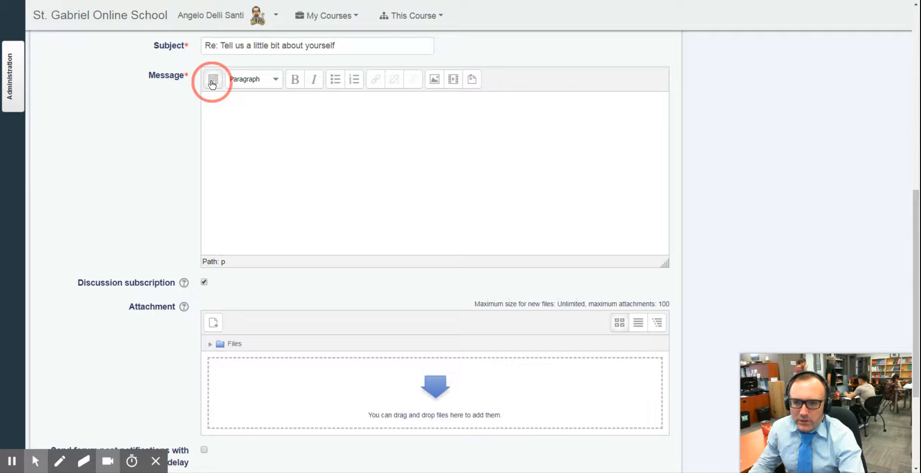
click(212, 79)
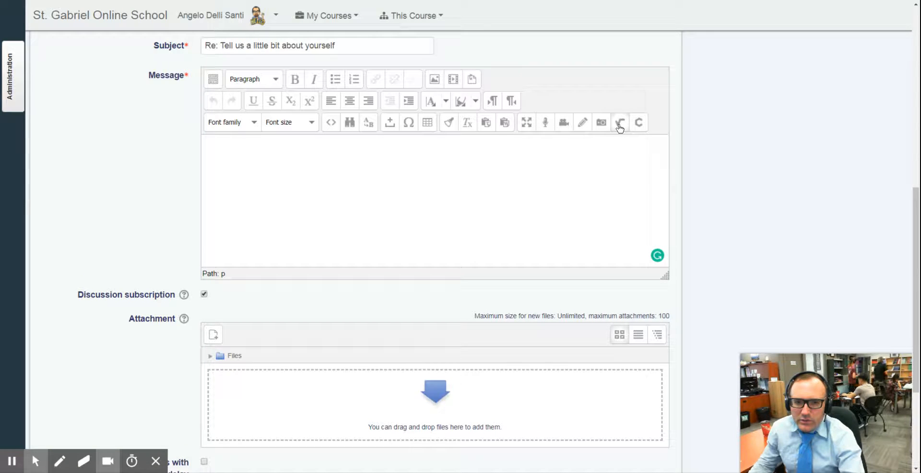
mouse_move(563, 124)
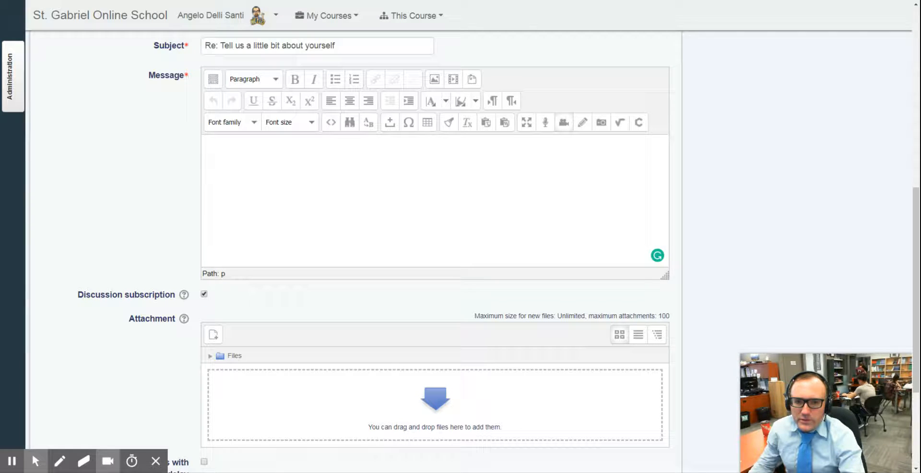
mouse_move(533, 199)
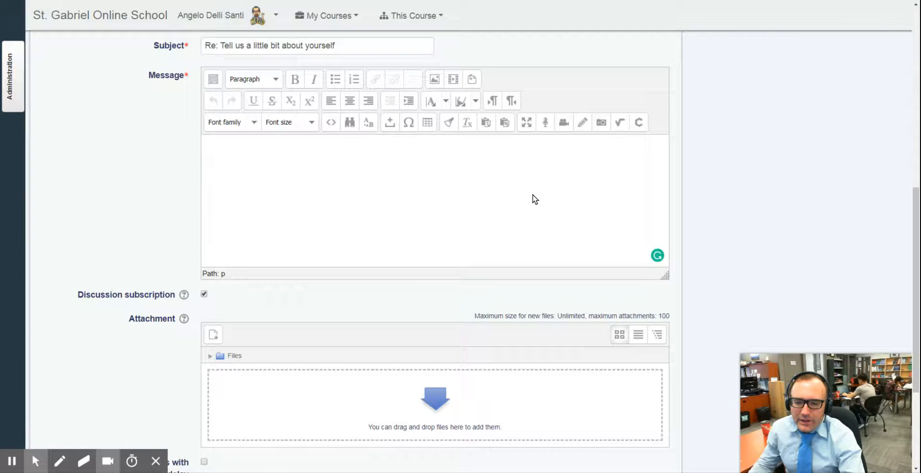
scroll(up, 3)
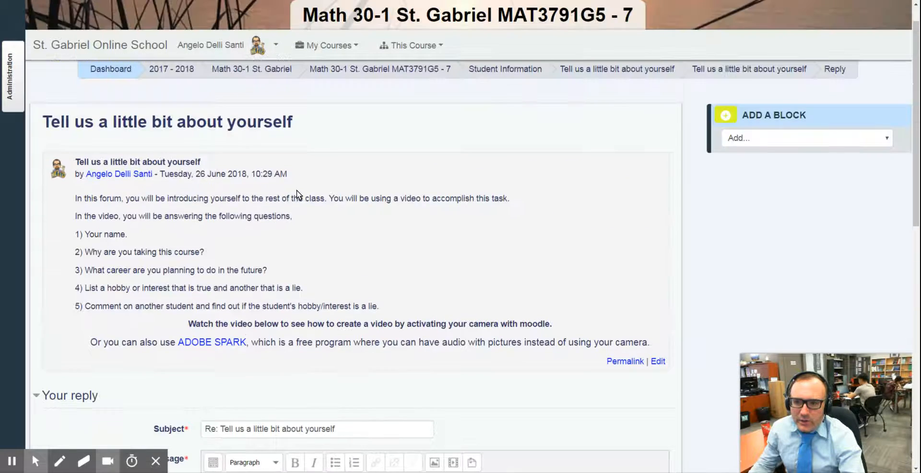
mouse_move(99, 271)
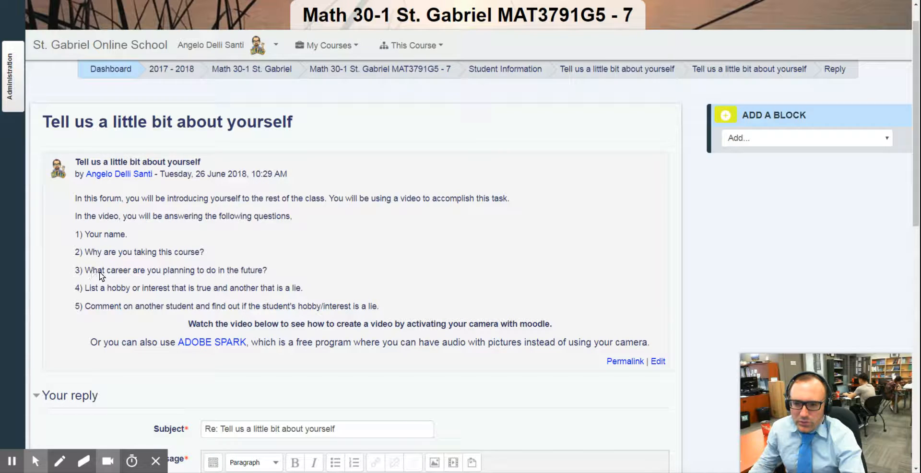
mouse_move(108, 306)
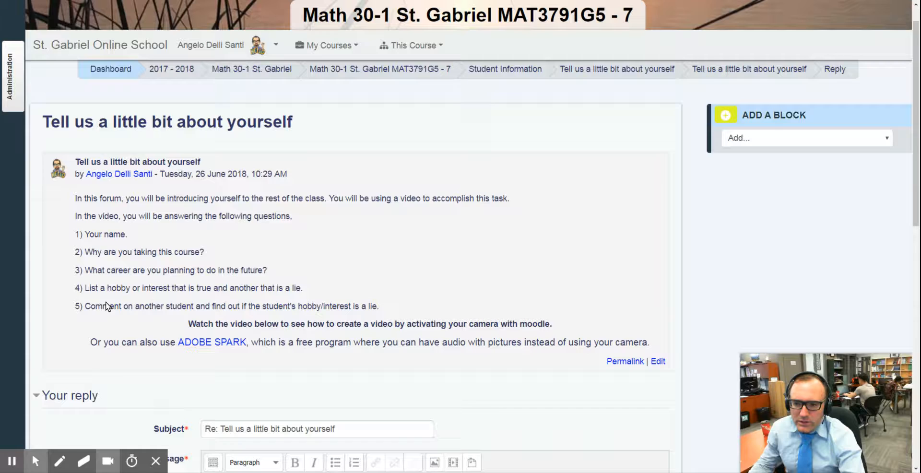
mouse_move(206, 295)
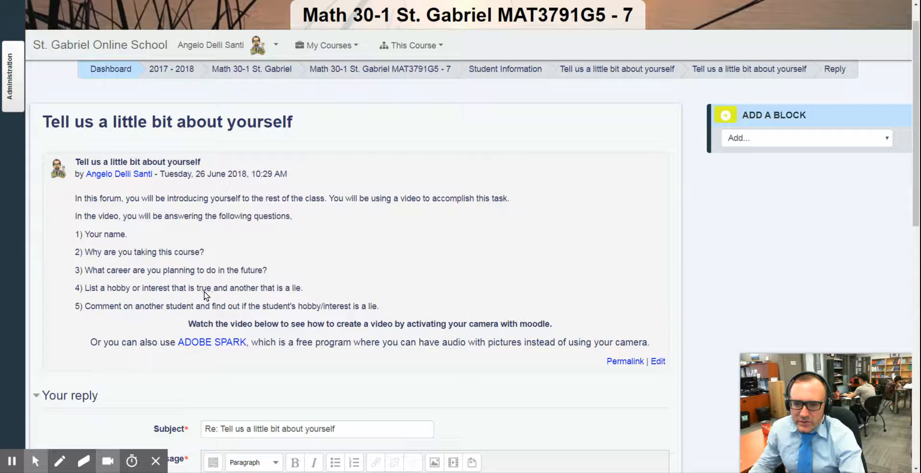
mouse_move(304, 298)
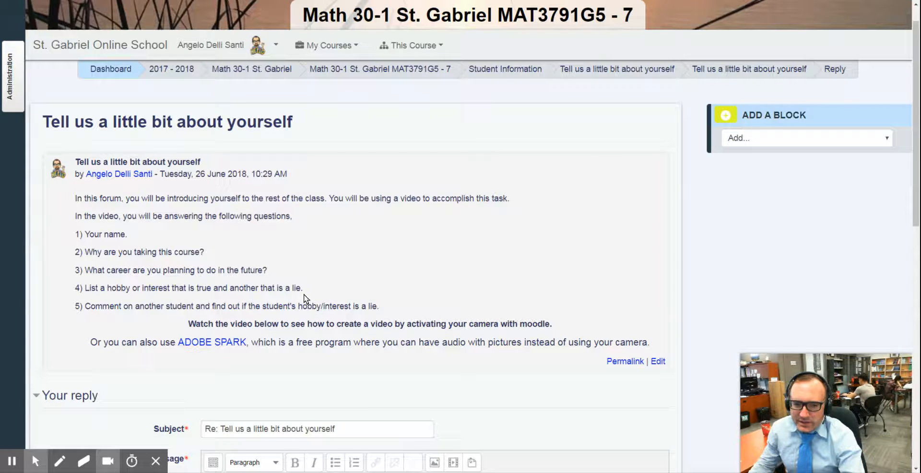
mouse_move(202, 294)
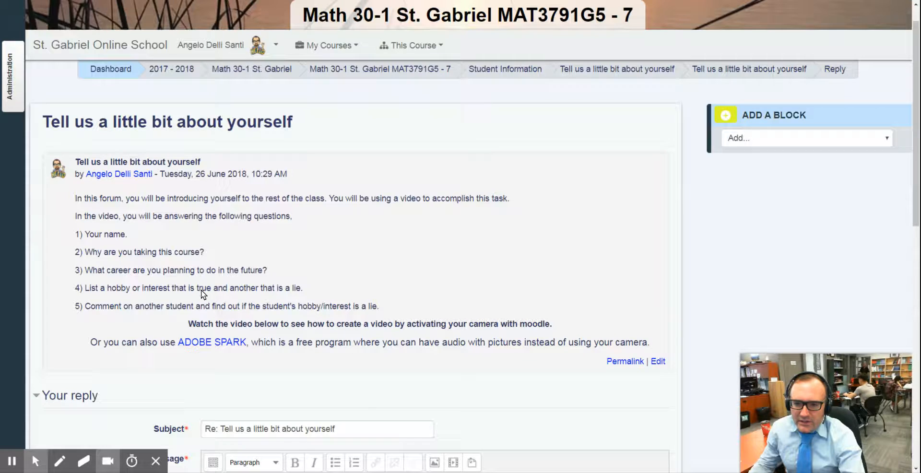
mouse_move(394, 295)
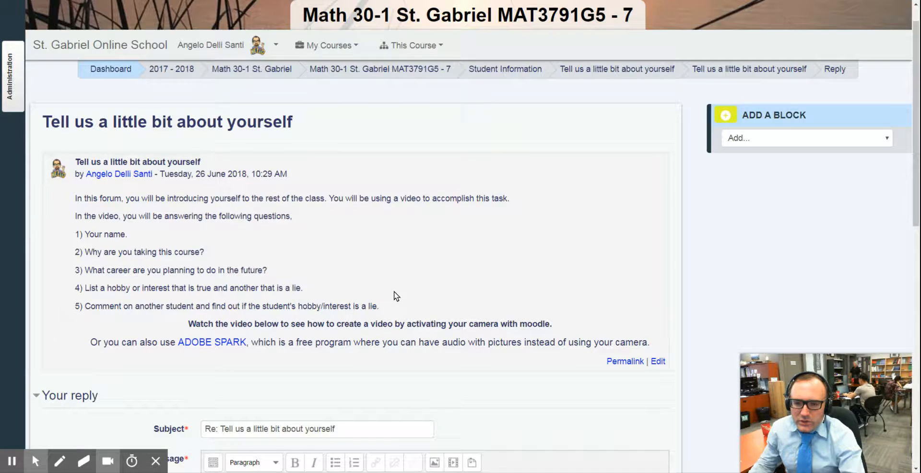
scroll(down, 3)
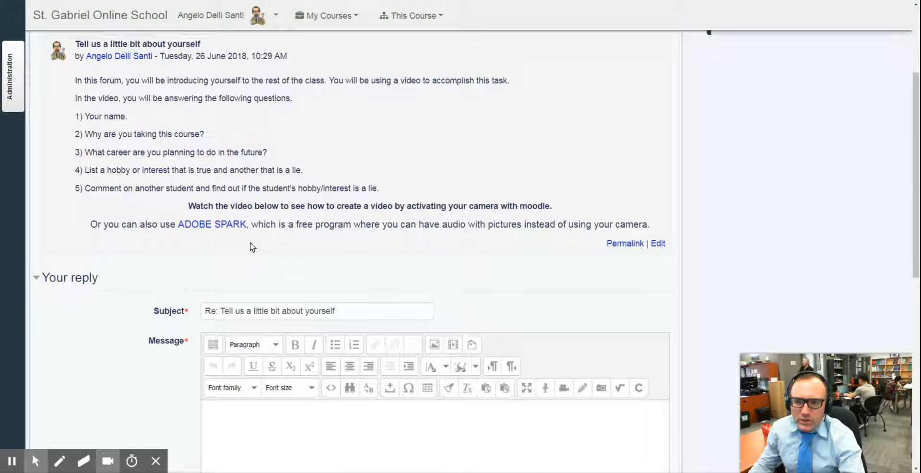
mouse_move(256, 191)
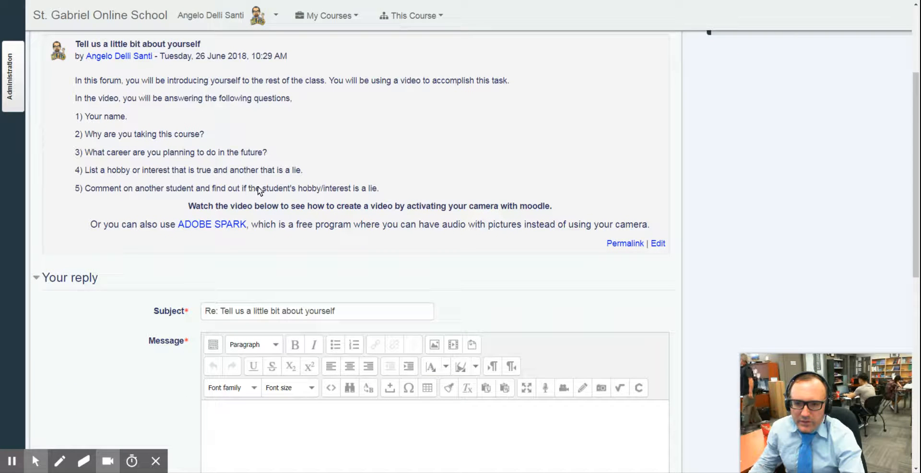
mouse_move(345, 194)
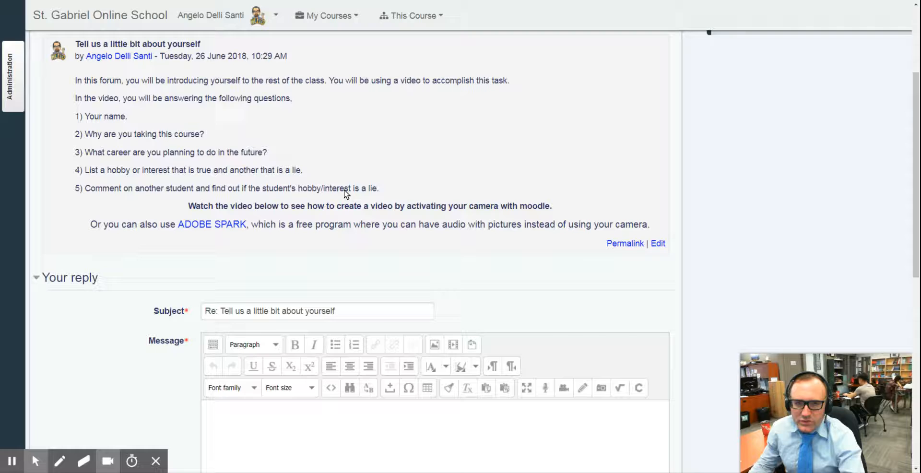
mouse_move(392, 193)
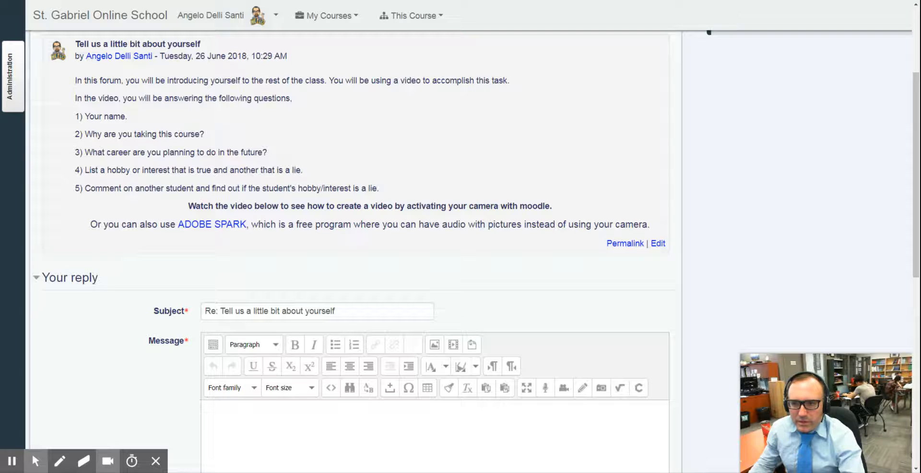
mouse_move(351, 167)
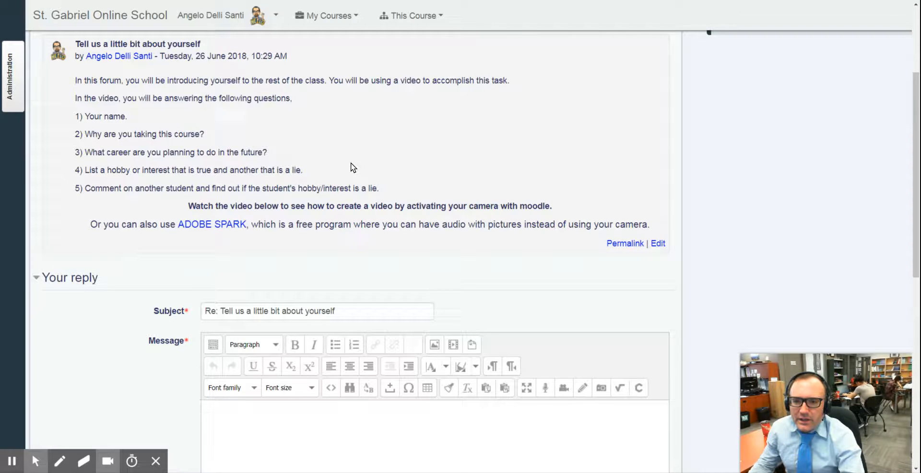
mouse_move(327, 154)
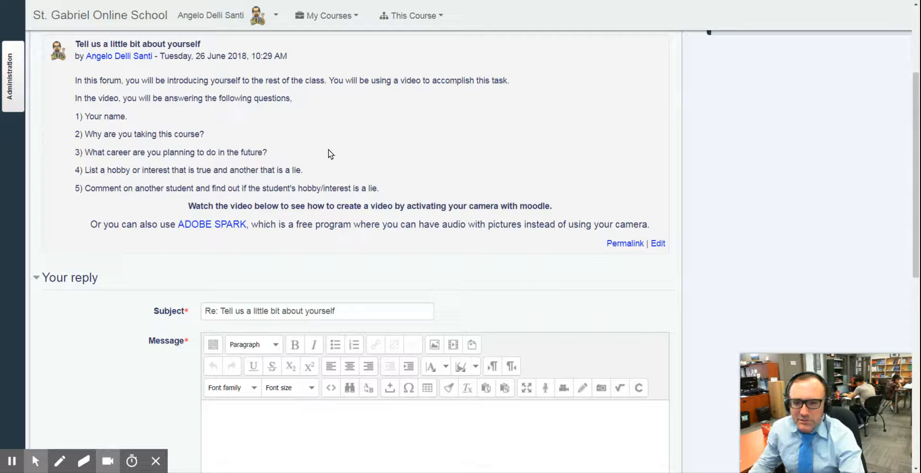
mouse_move(291, 251)
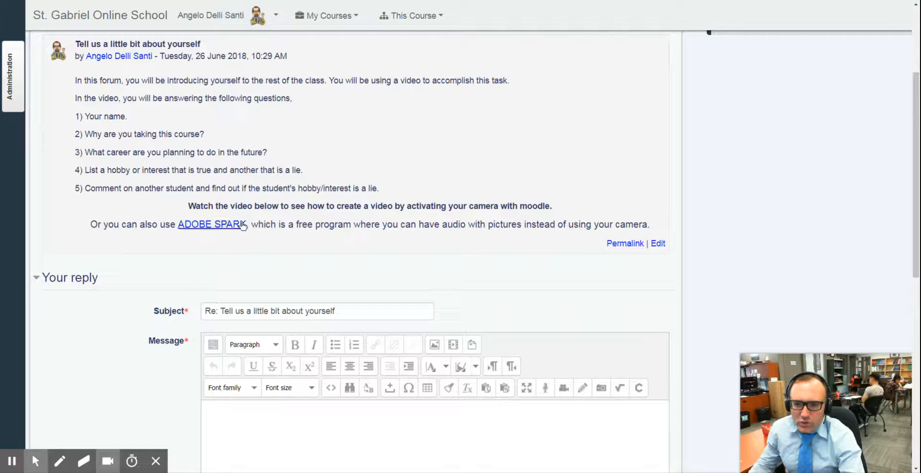
scroll(down, 3)
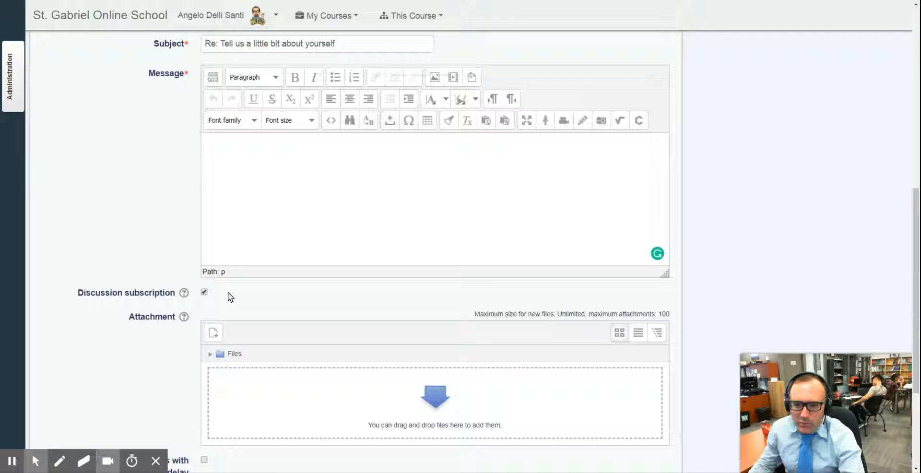
scroll(down, 3)
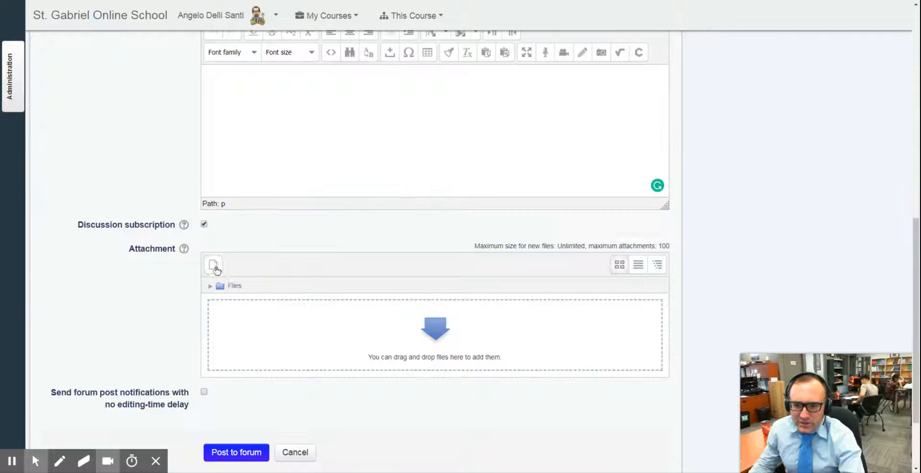
click(212, 265)
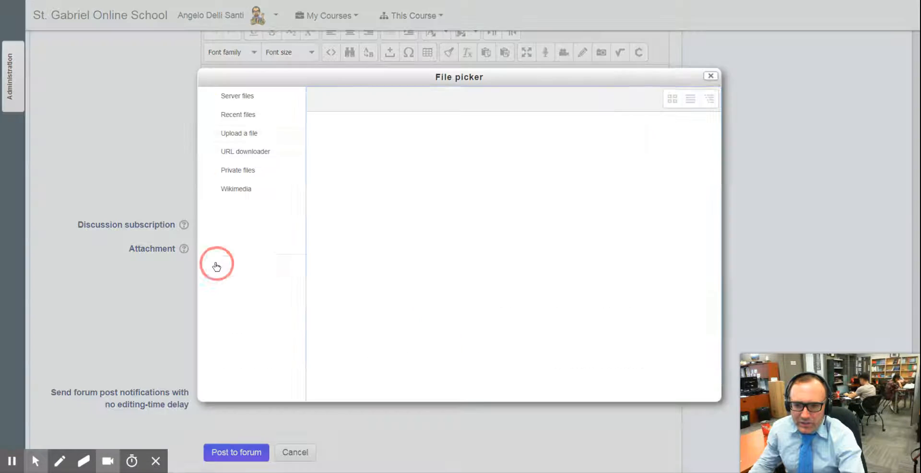
click(710, 75)
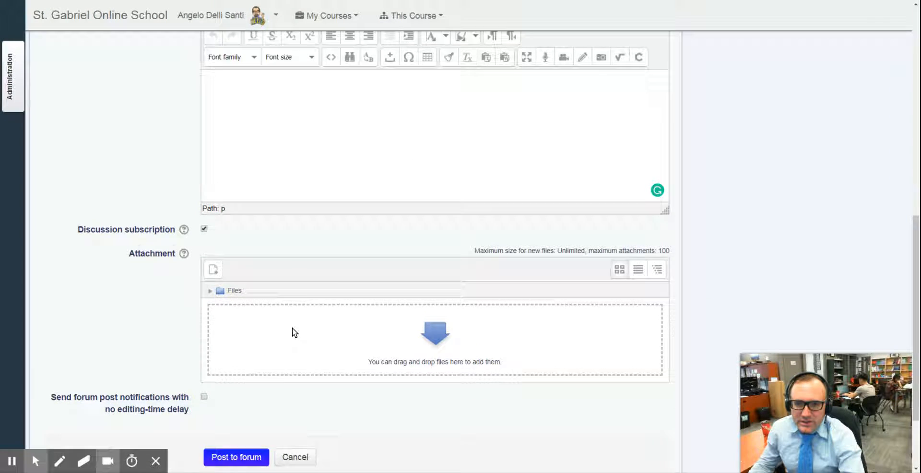
scroll(up, 3)
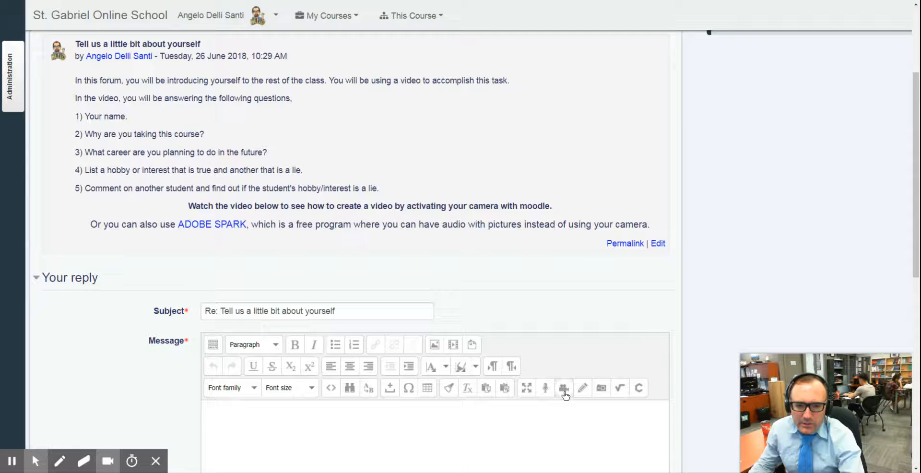
mouse_move(159, 364)
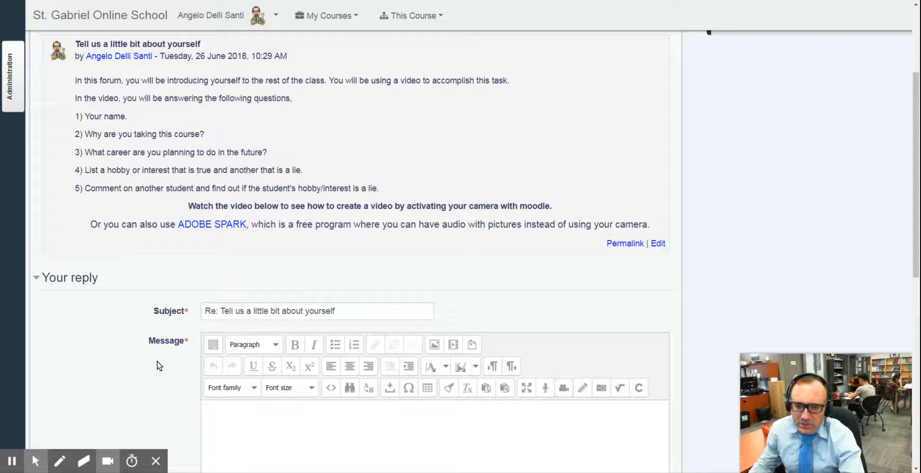
Cancel the unposted reply and return to the forum's introductory post.
scroll(down, 3)
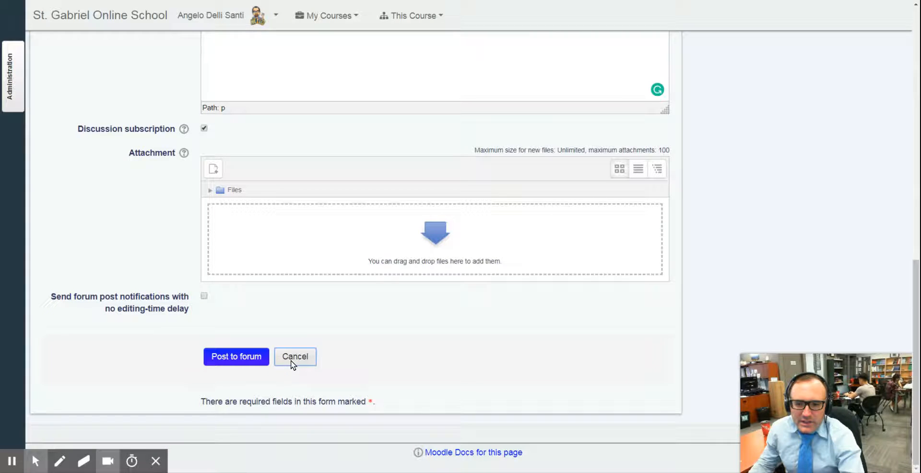
click(295, 356)
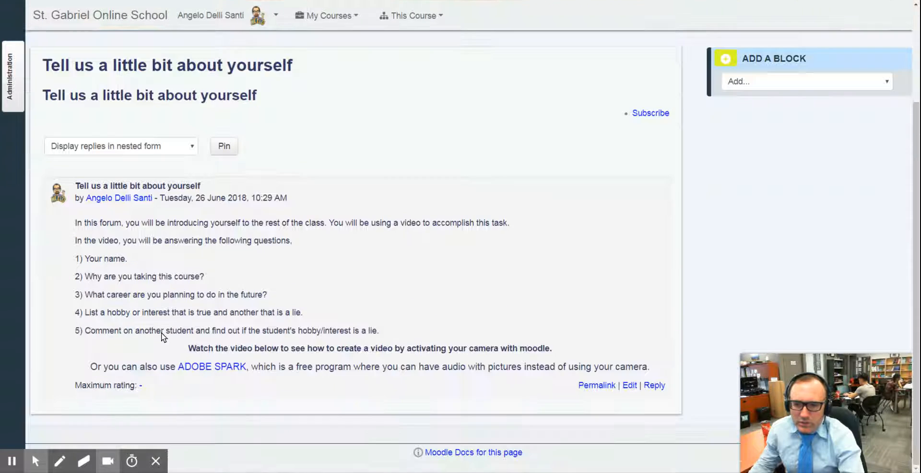
scroll(up, 3)
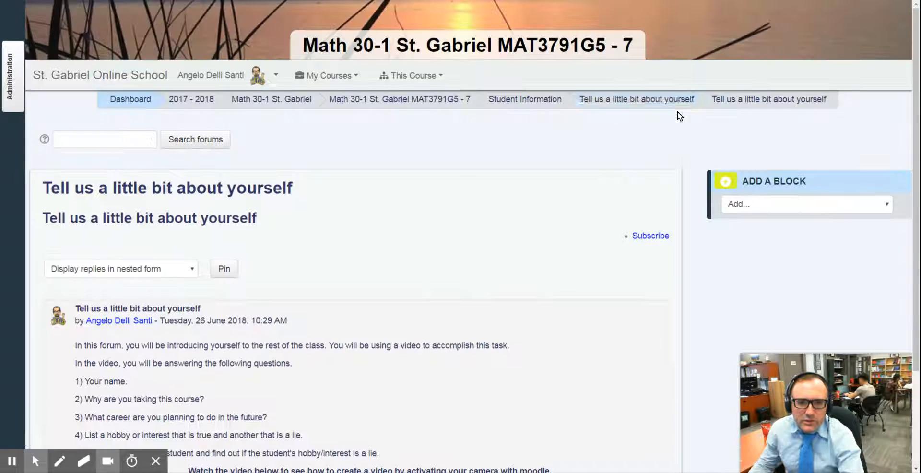
mouse_move(849, 5)
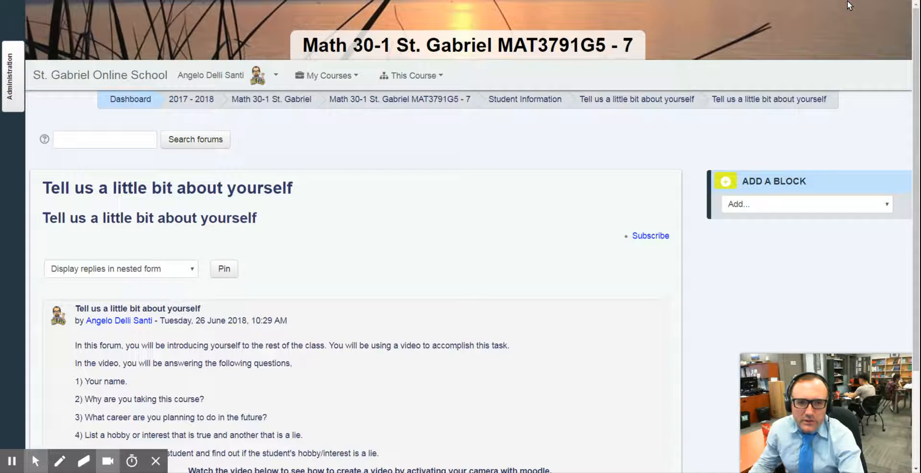